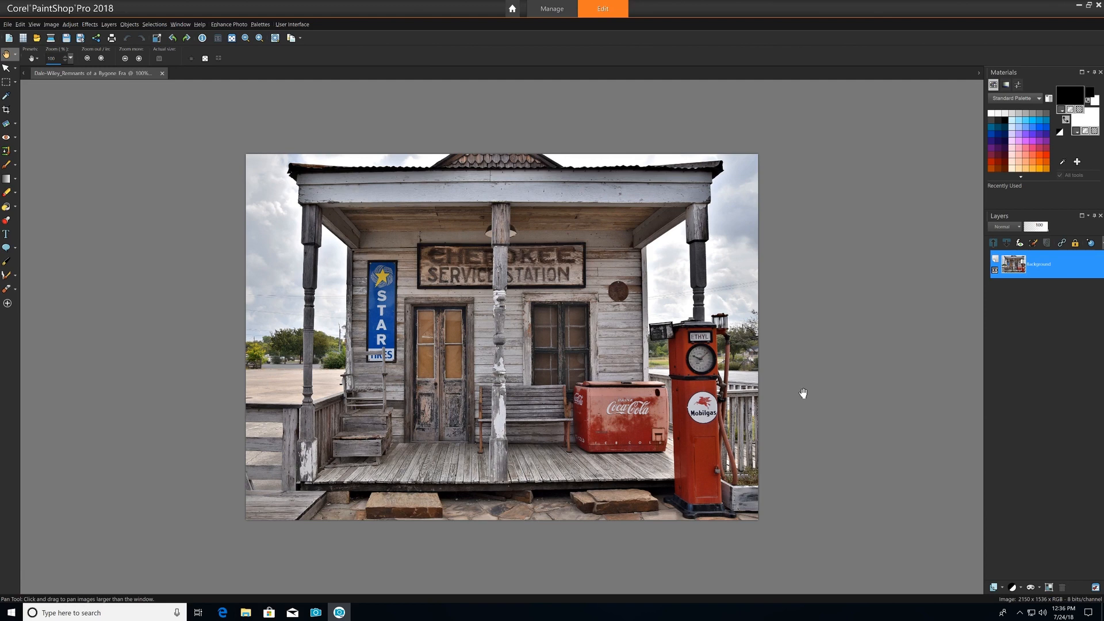
mouse_move(364, 288)
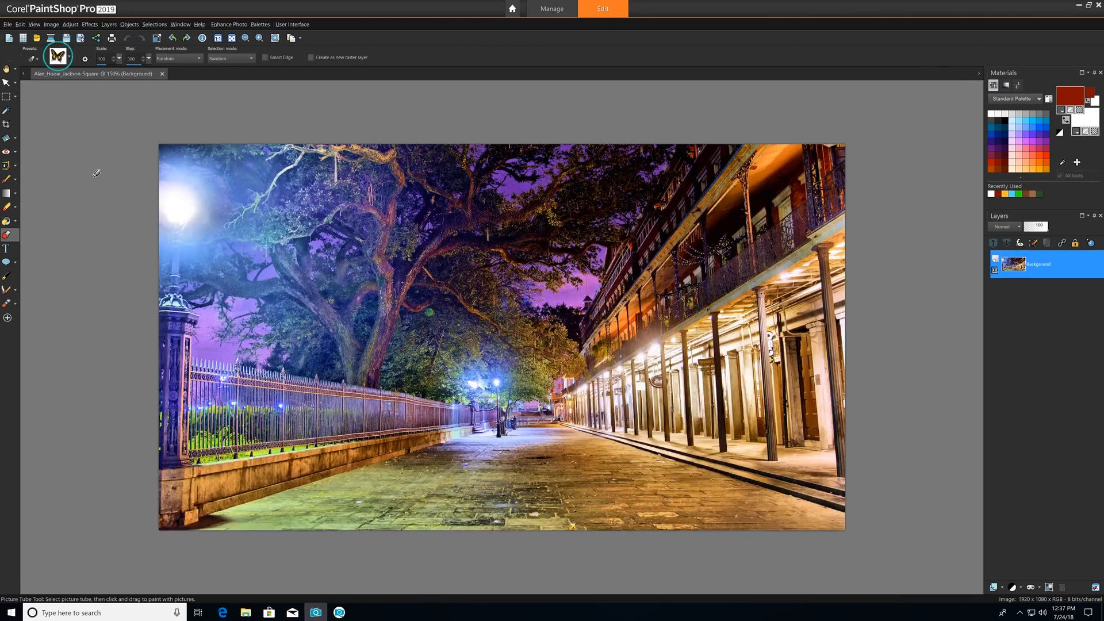
View the default picture tubes (Bow, Butterflies, Water drops) in the tube list, then close it
click(58, 56)
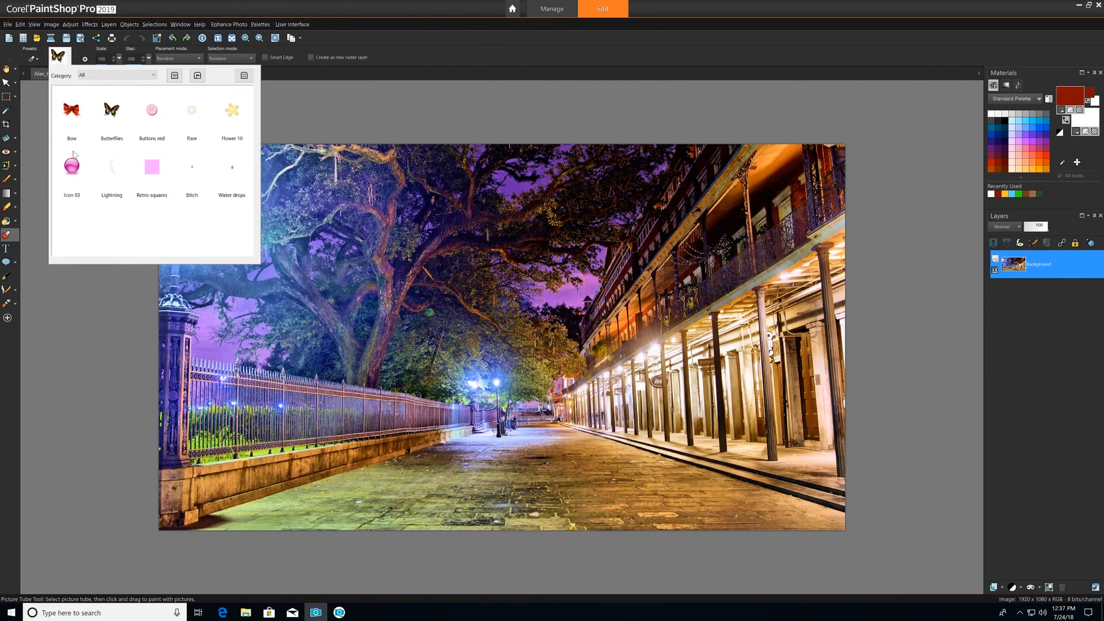
click(232, 168)
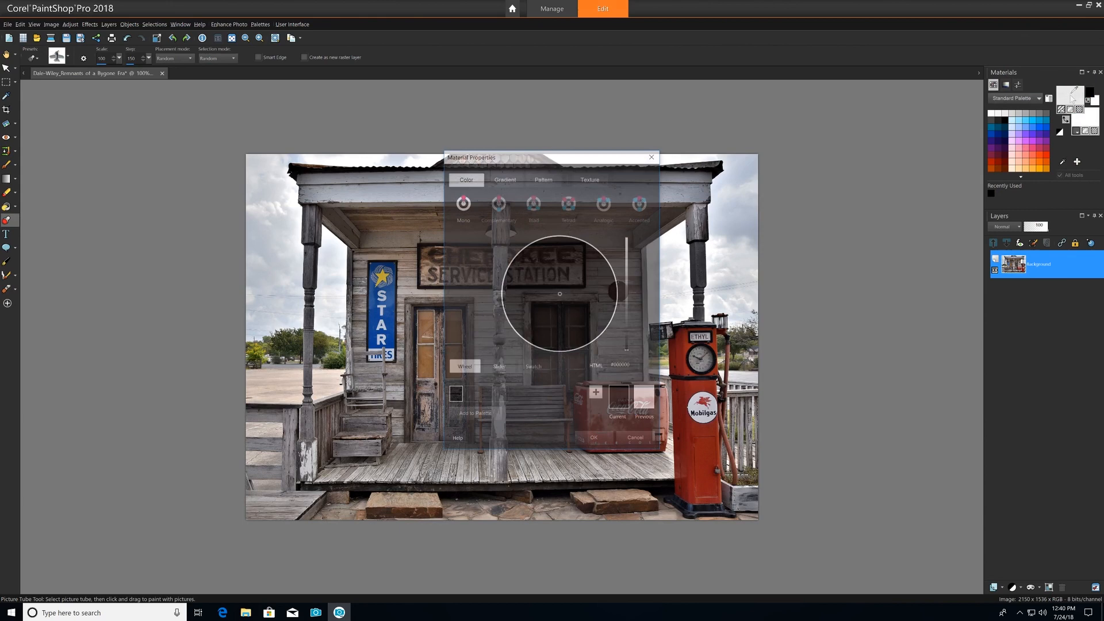
click(543, 179)
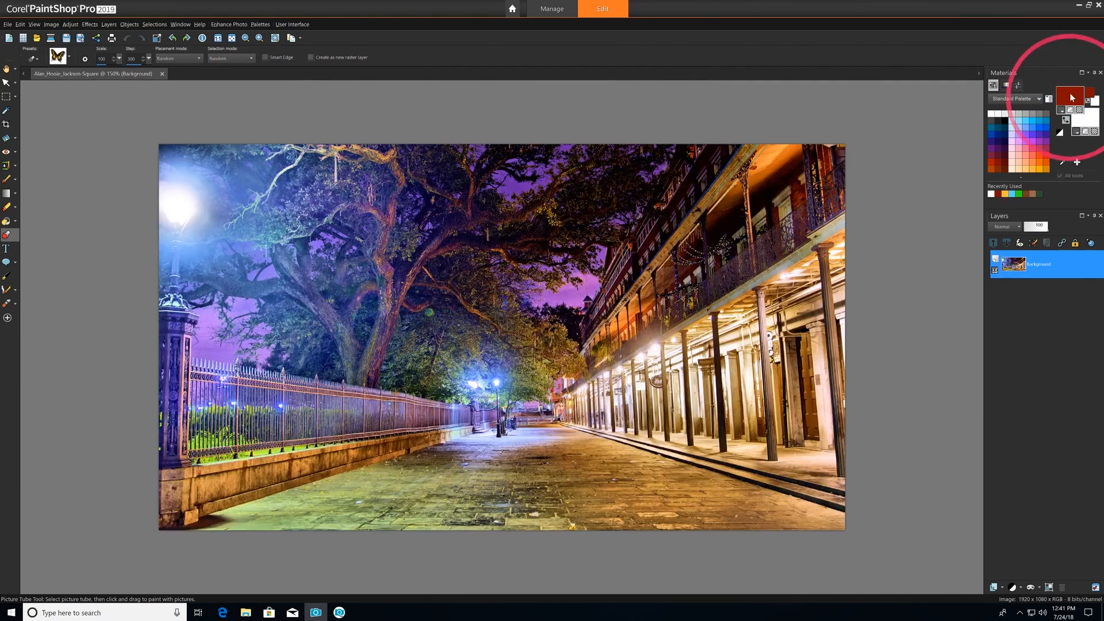
click(1071, 97)
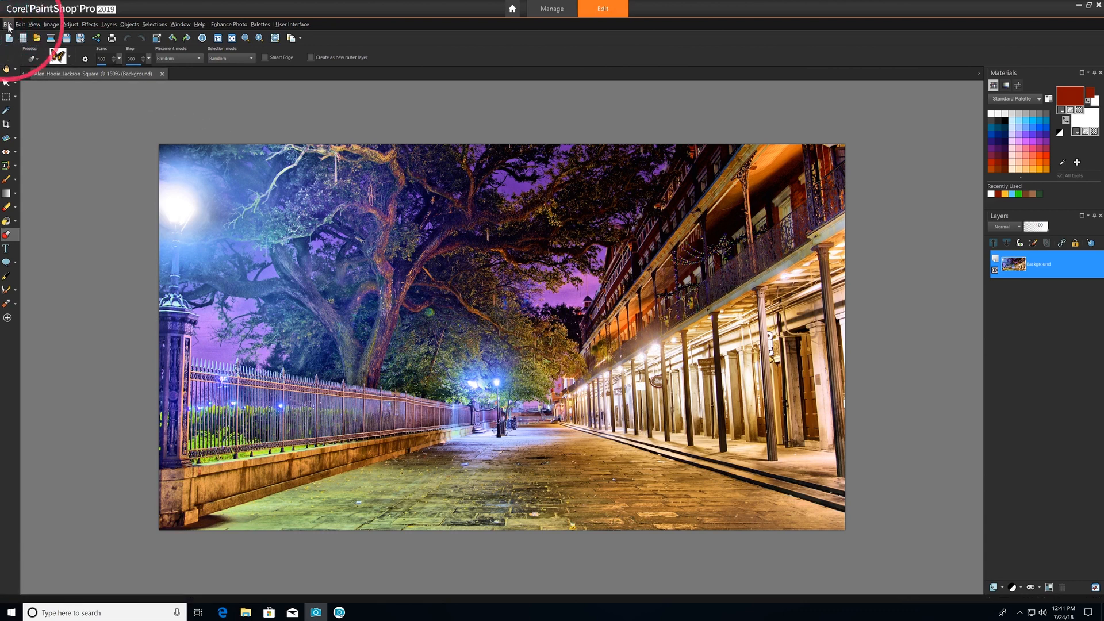
Import content from previous PaintShop Pro versions via File > Import and confirm completion
click(7, 24)
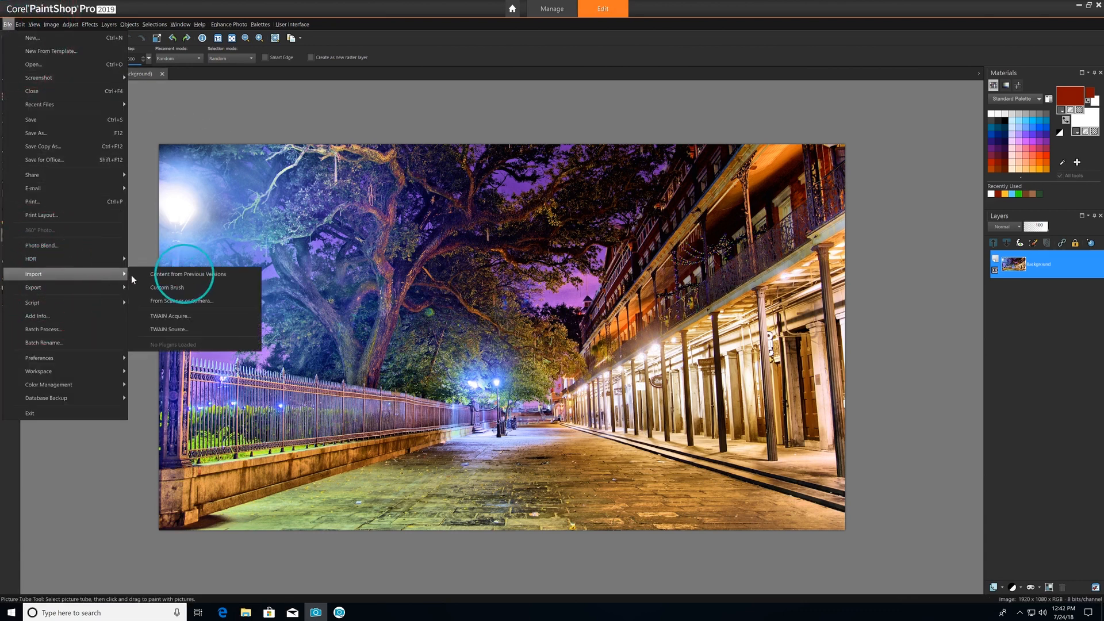
click(189, 274)
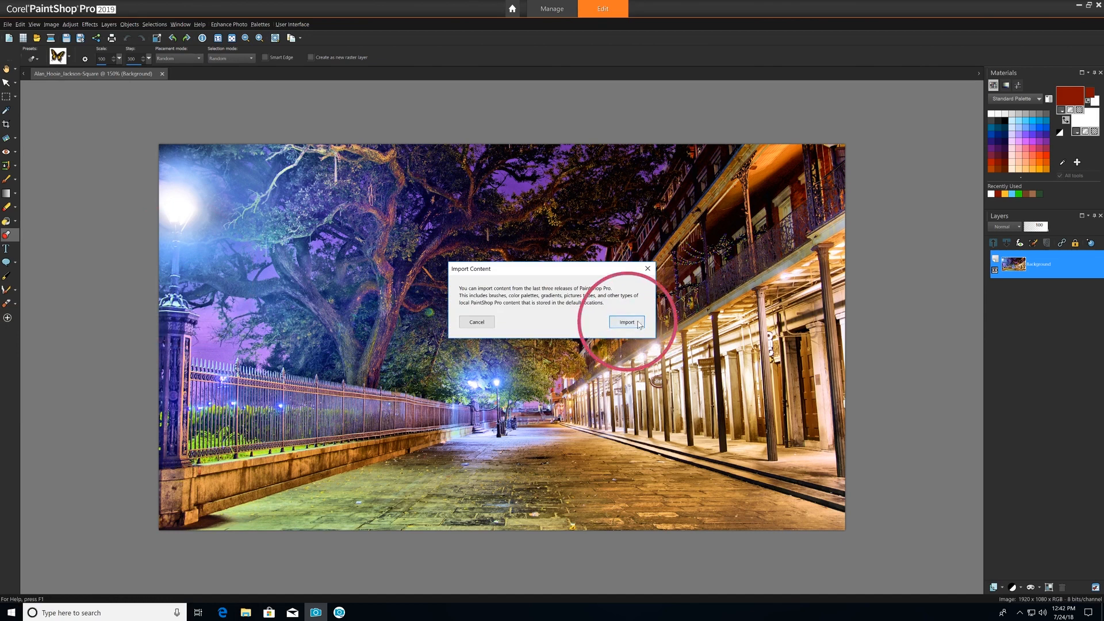
click(626, 322)
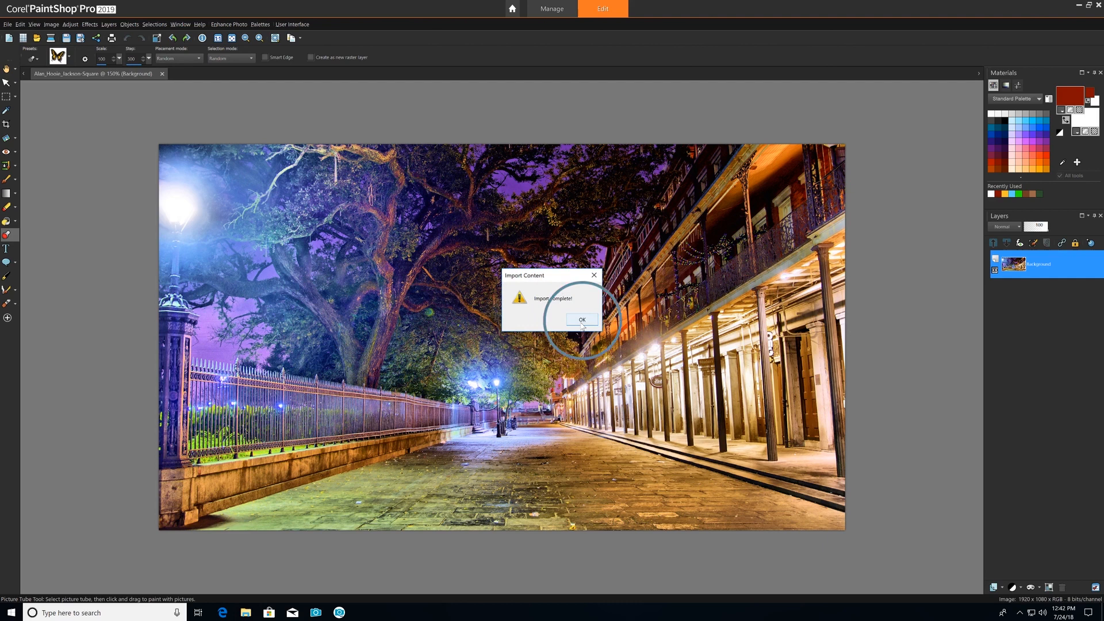
click(582, 320)
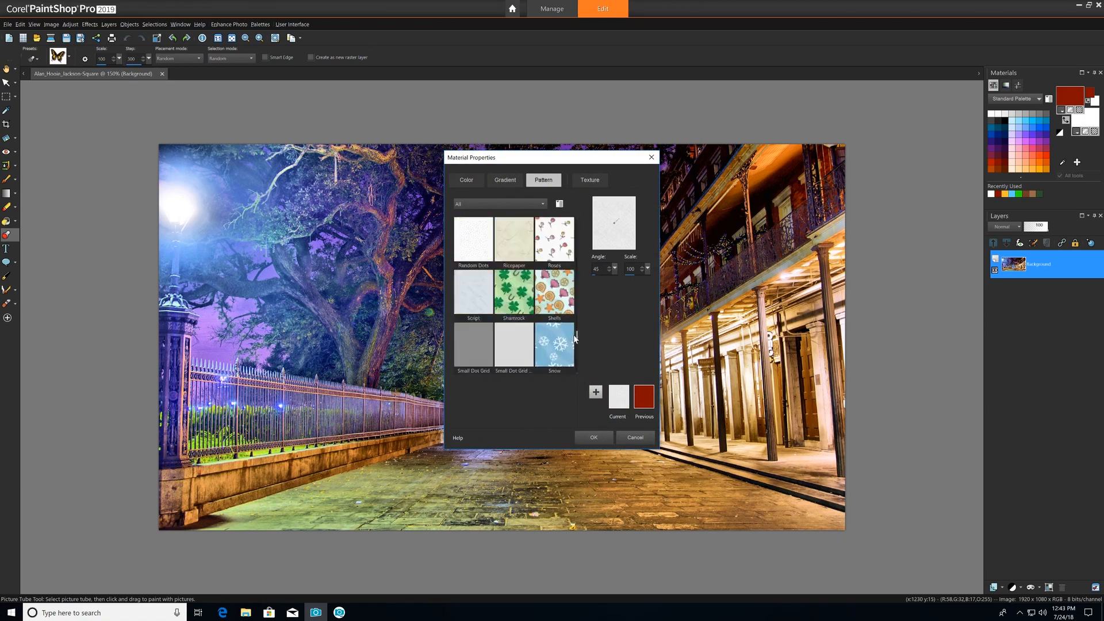
Open the Get More store from the Home tab's Welcome screen
click(512, 9)
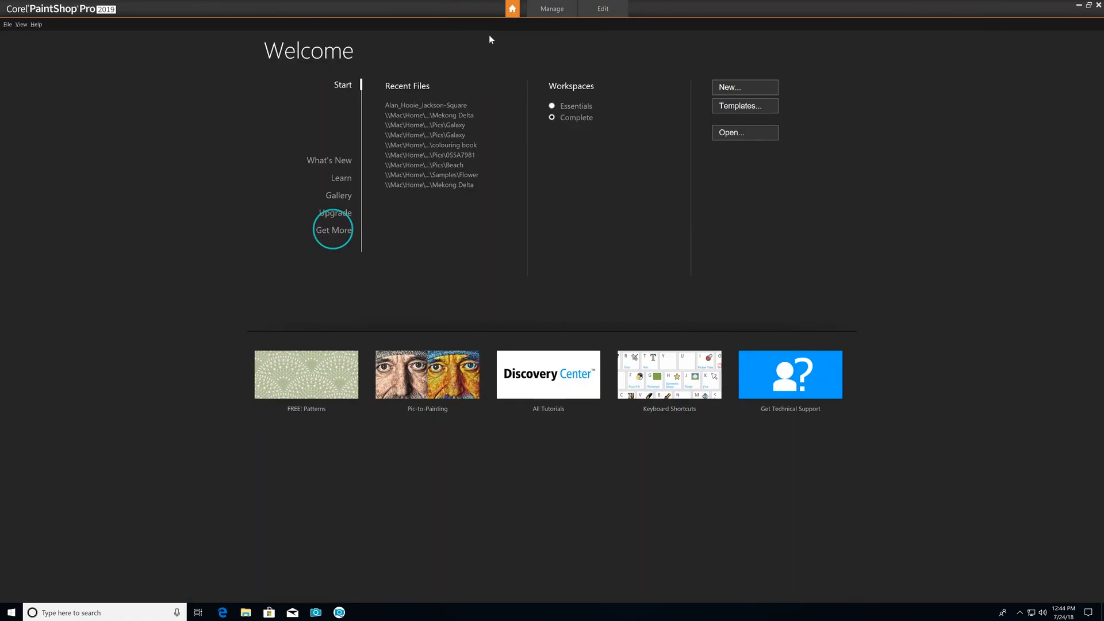
click(333, 230)
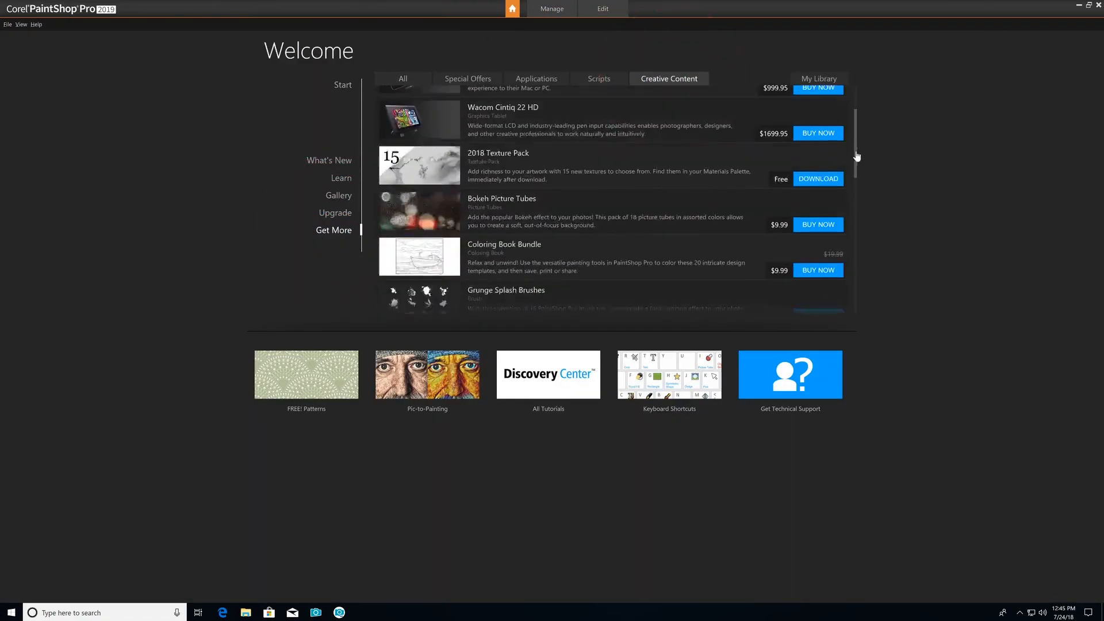